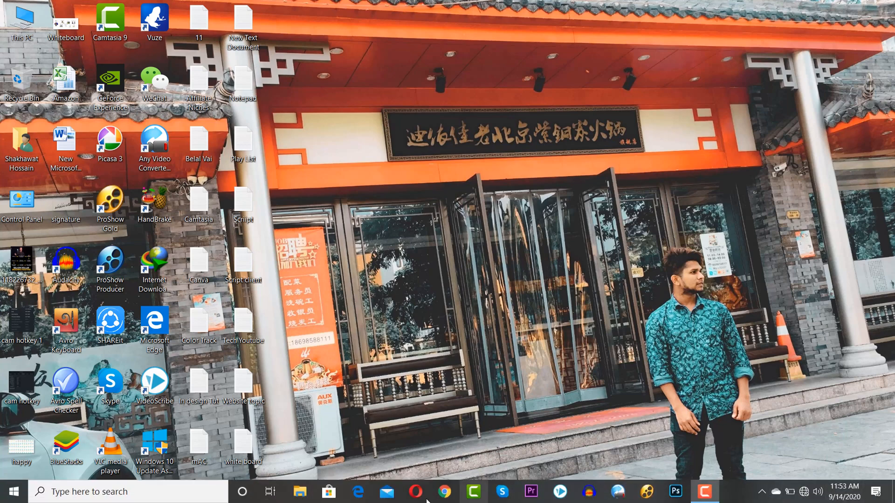
Step: Launch Google Chrome from the taskbar to a new tab
{"action": "left_click", "coordinate": [442, 491]}
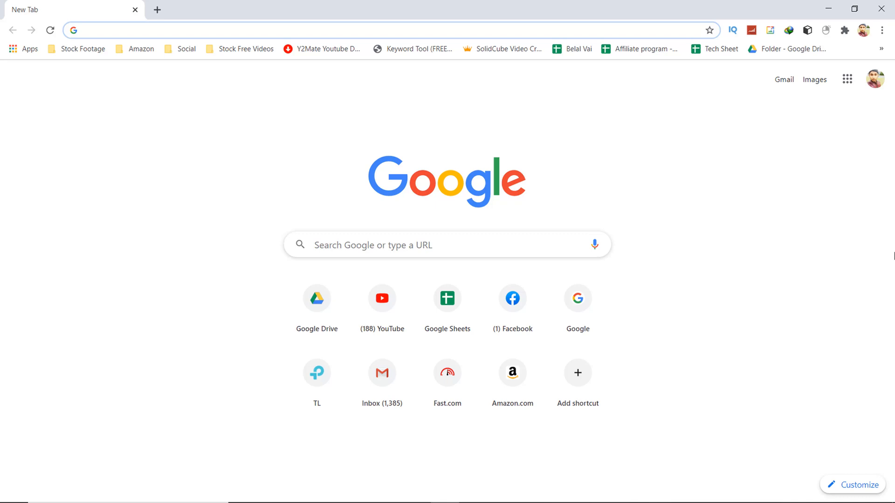
Step: Navigate to tiktok.com to load the TikTok home page
{"action": "type", "text": "tiktok.com"}
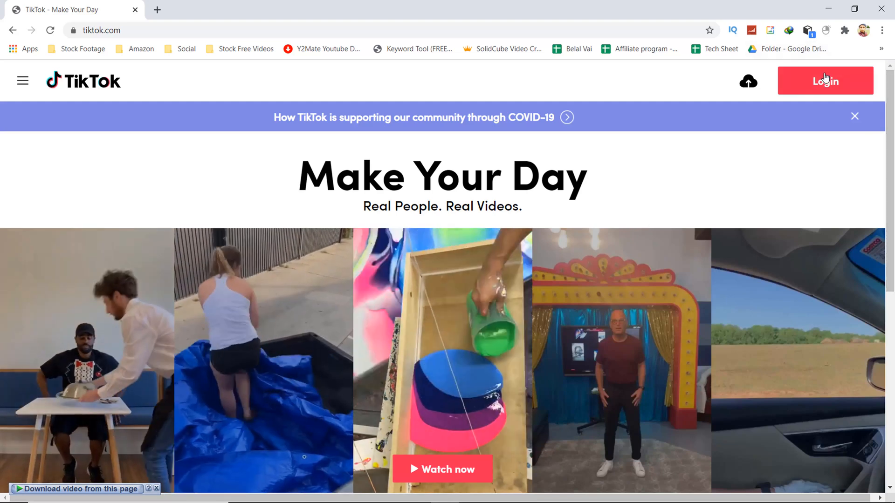
{"action": "mouse_move", "coordinate": [271, 222]}
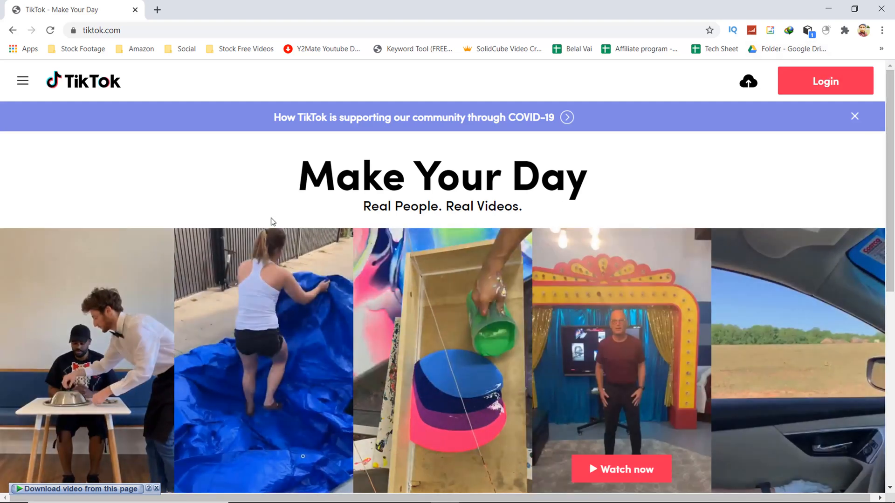
Step: Scroll the home page and enter the For You trending videos feed via Watch now
{"action": "scroll", "scroll_direction": "down", "scroll_amount": 3}
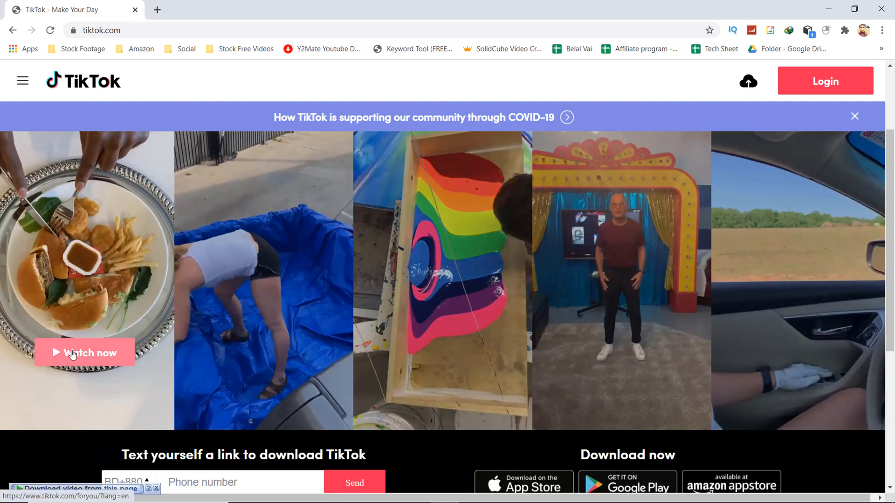
{"action": "left_click", "coordinate": [86, 353]}
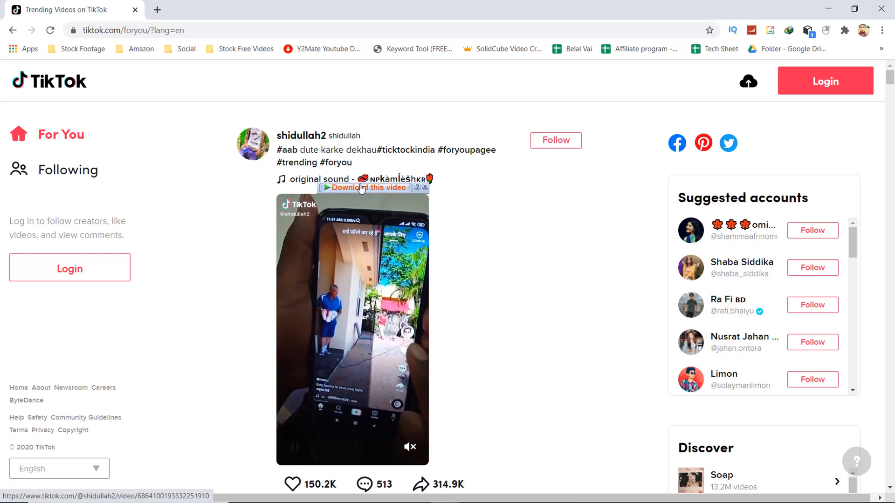
{"action": "mouse_move", "coordinate": [380, 188]}
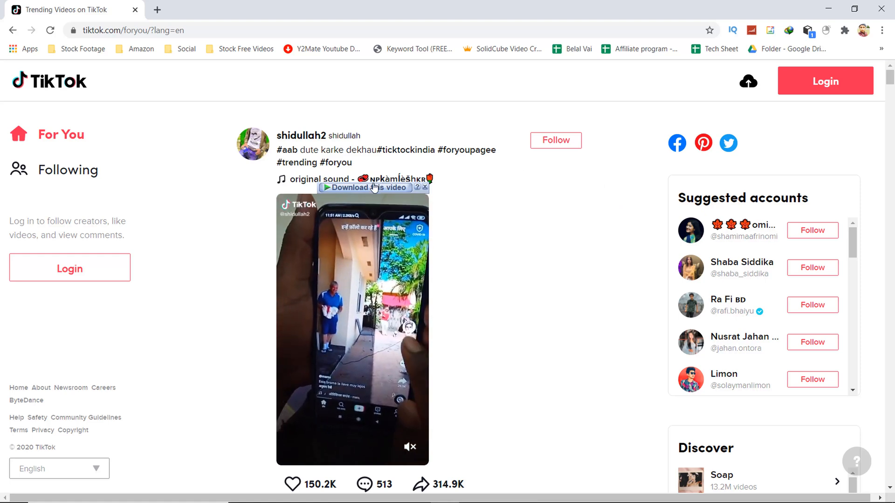
Step: Send the playing shidullah2 video to IDM, bringing up its 3.07 MB download details
{"action": "left_click", "coordinate": [371, 187]}
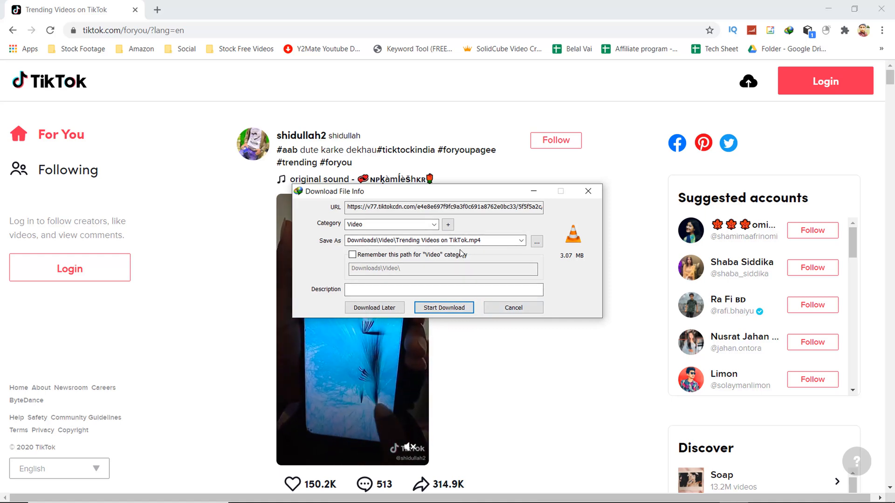
{"action": "mouse_move", "coordinate": [444, 310]}
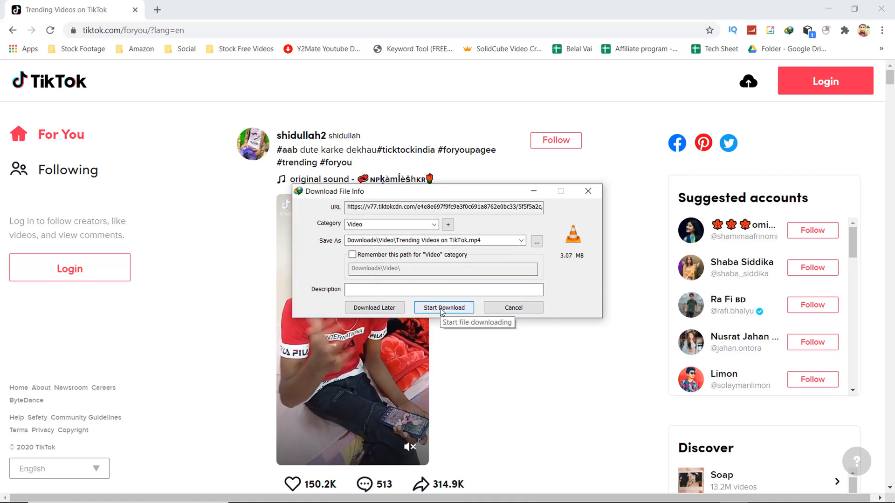
Step: Start the IDM download of Trending Videos on TikTok.mp4 into the Downloads Video folder
{"action": "left_click", "coordinate": [444, 308]}
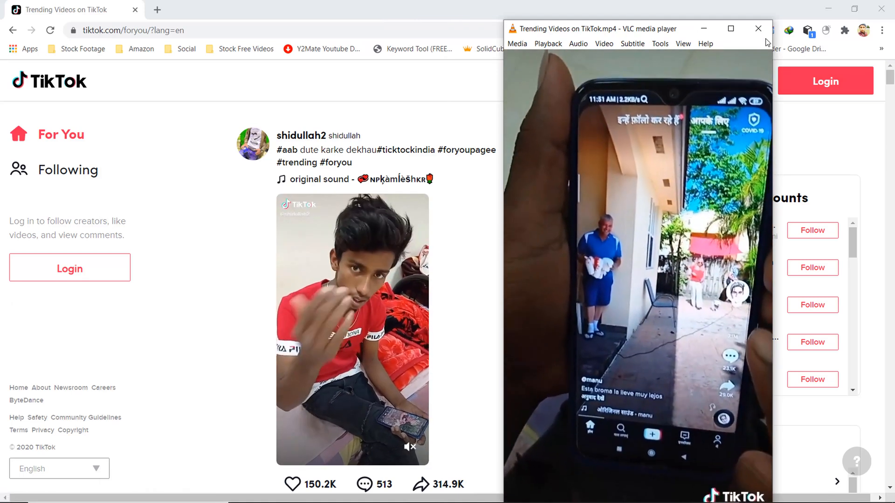
Step: Close VLC after the downloaded mp4 plays, returning to the TikTok feed
{"action": "left_click", "coordinate": [757, 28]}
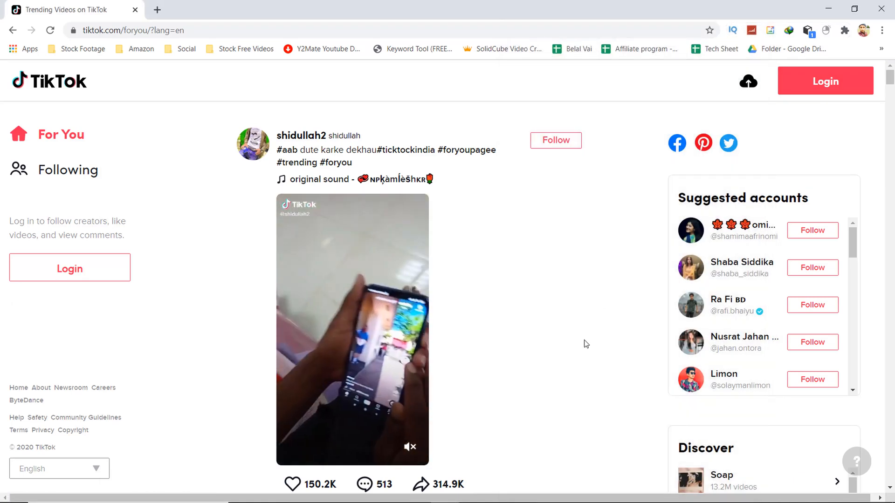